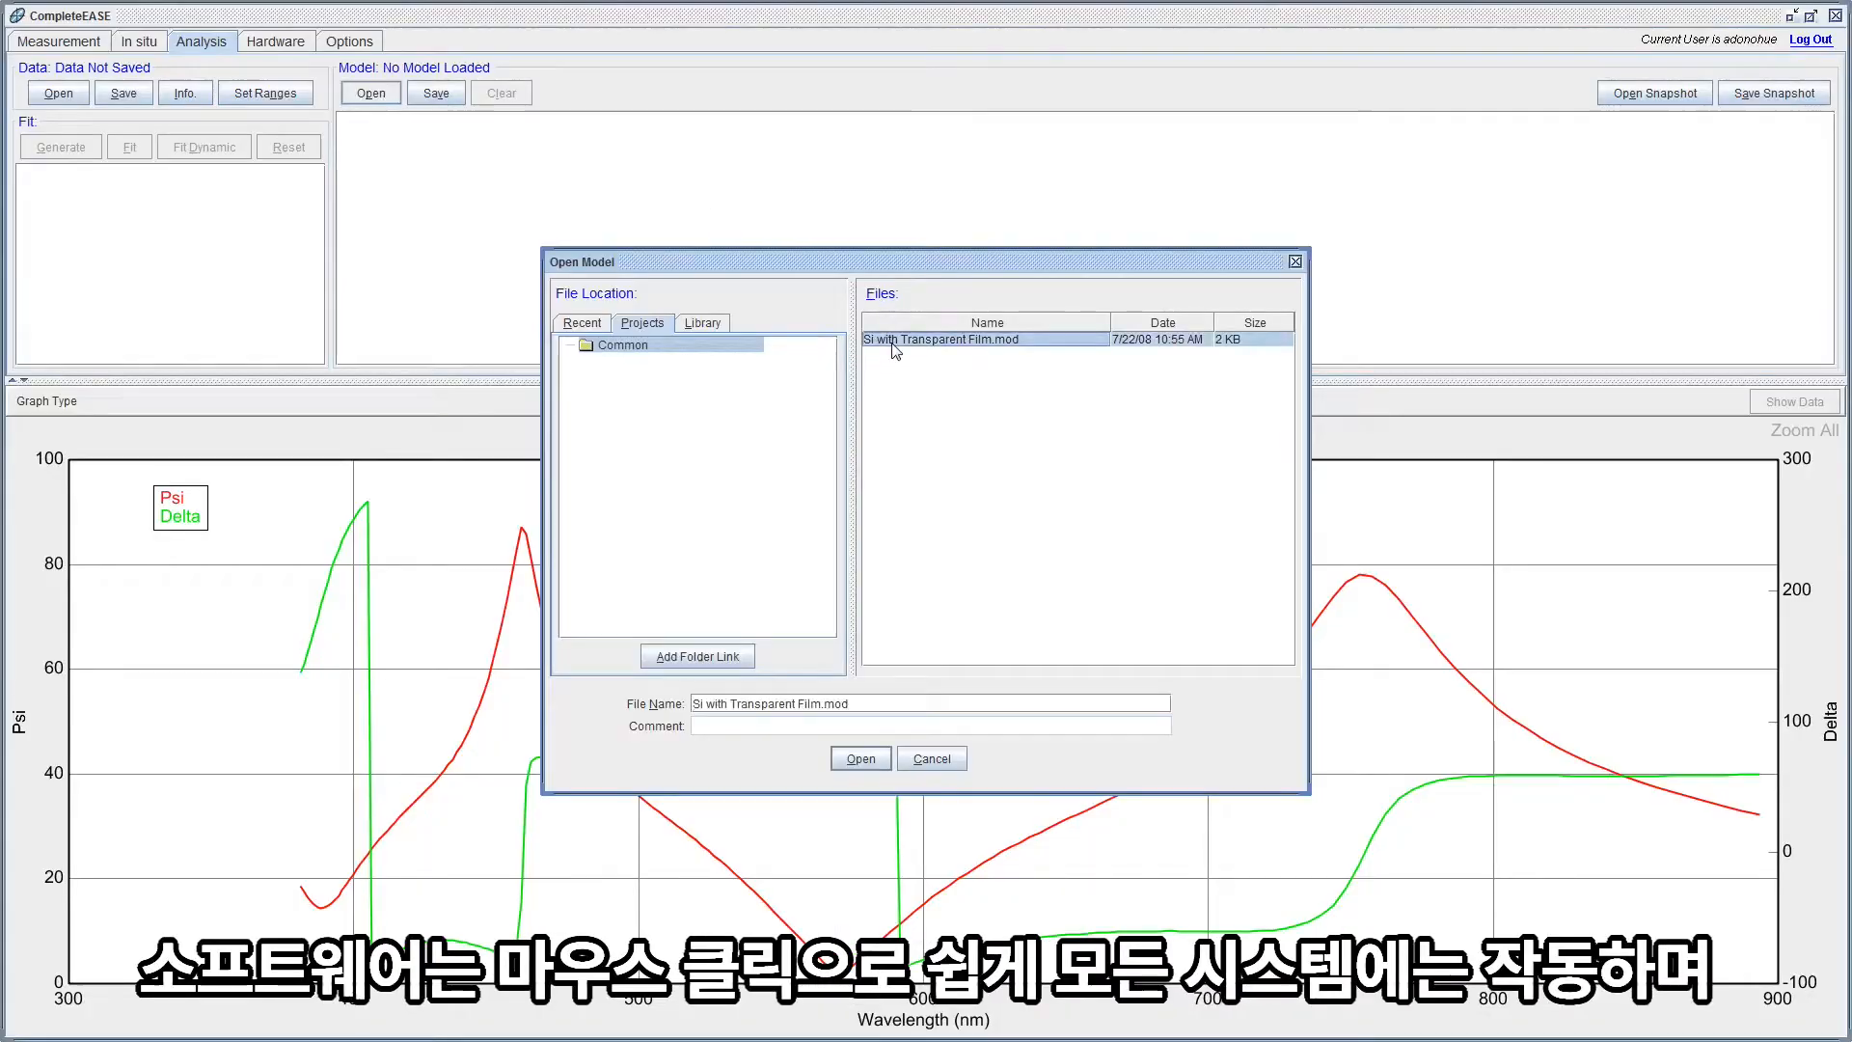
# Load the Si with Transparent Film.mod model (Cauchy film on Si substrate).
pyautogui.click(861, 758)
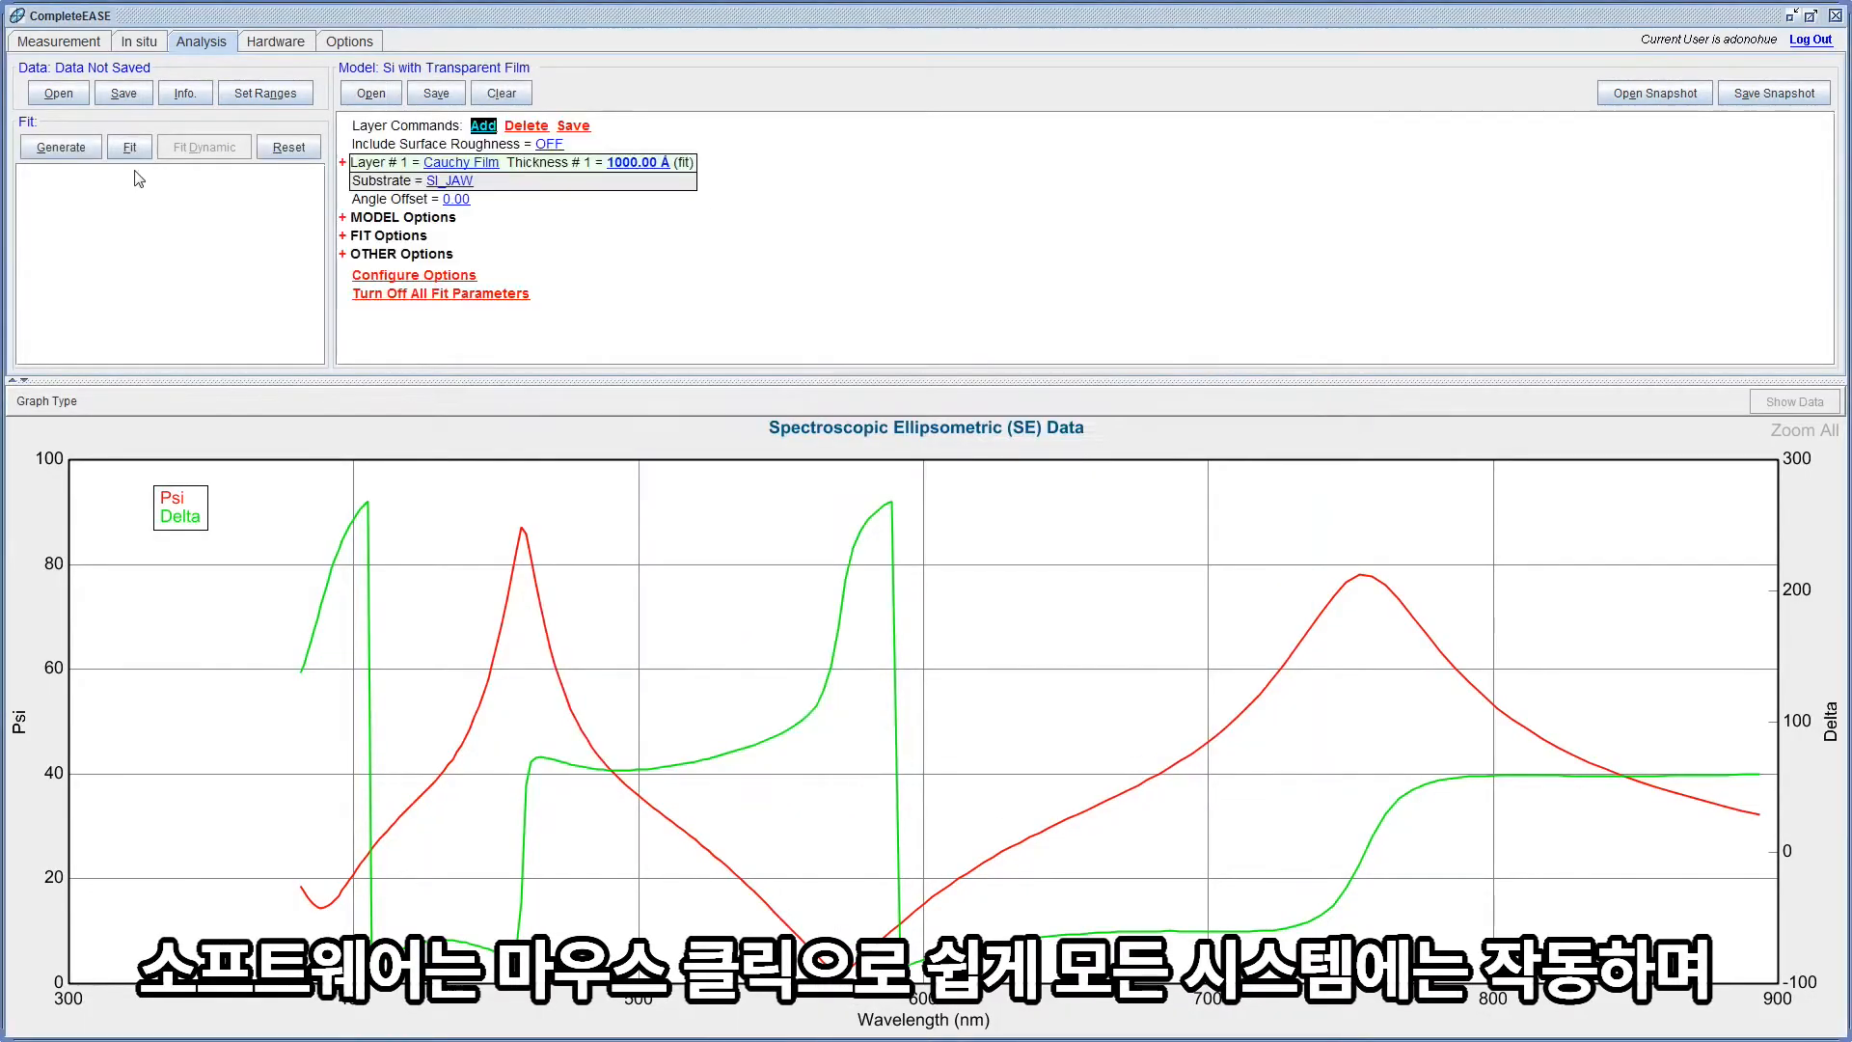
pyautogui.click(130, 147)
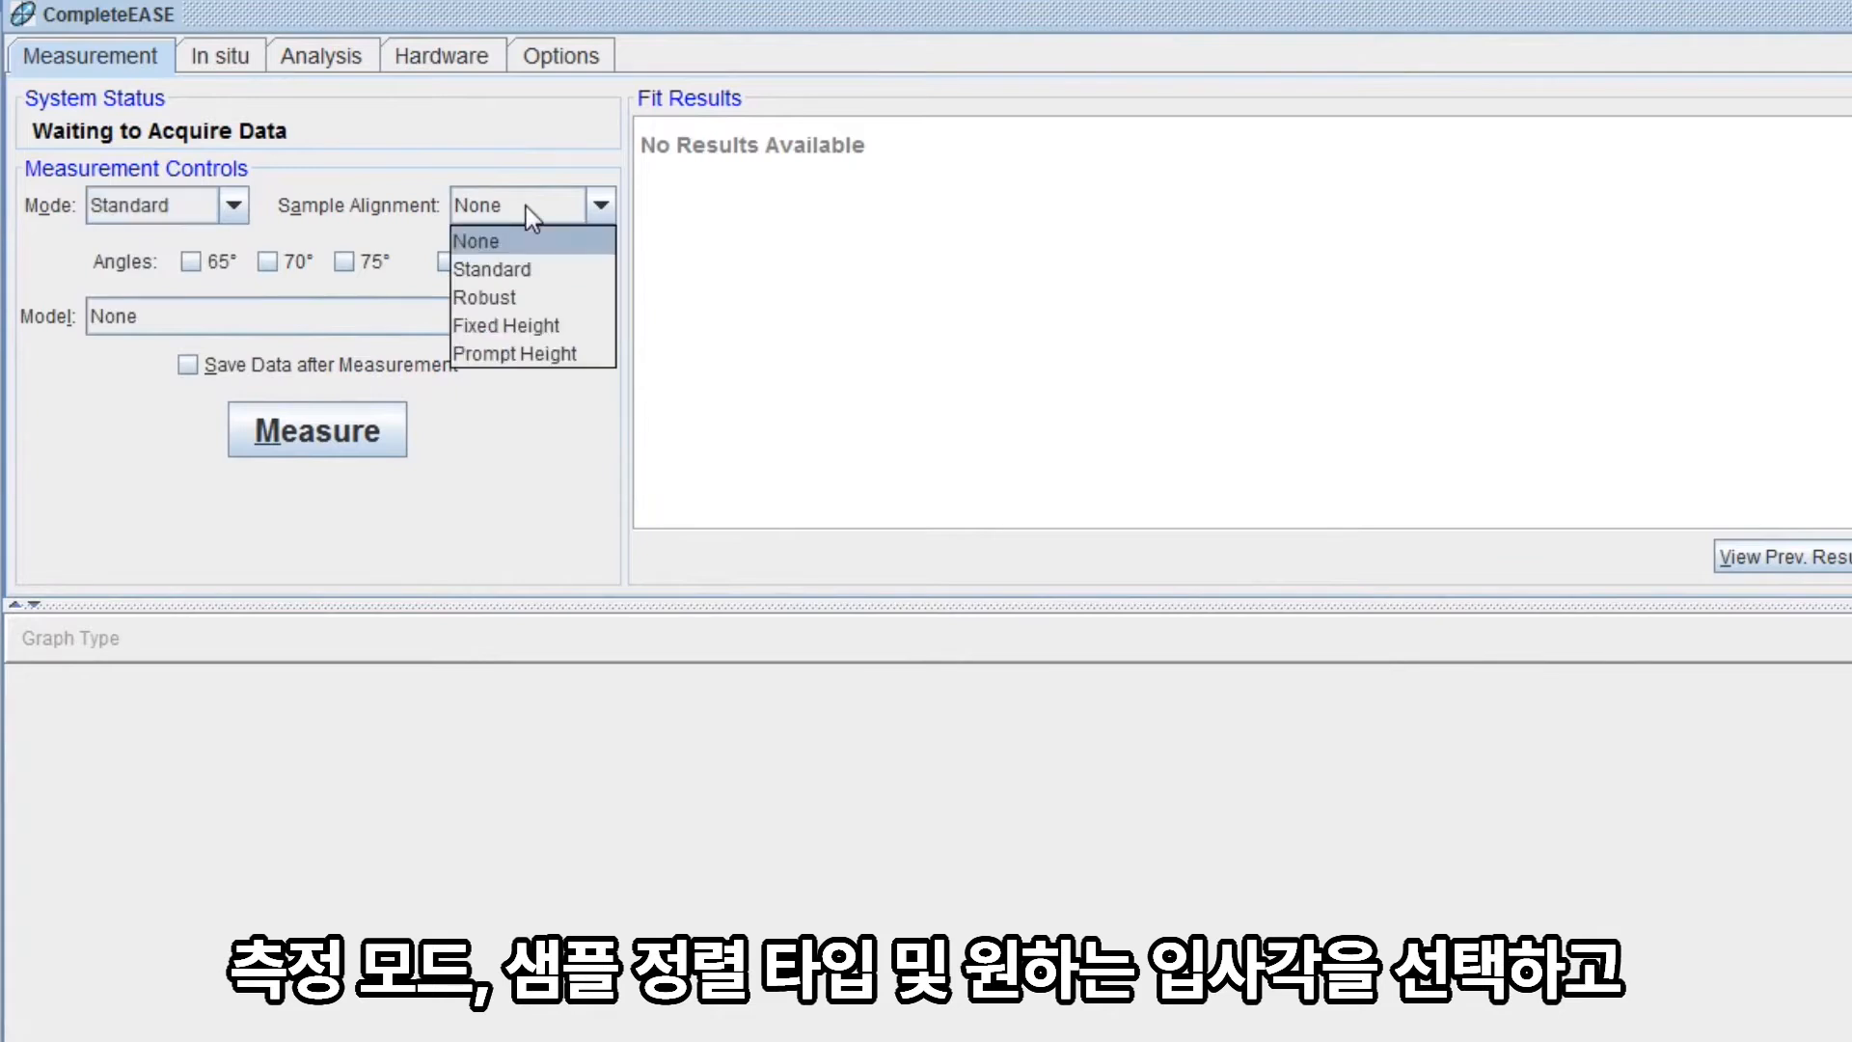
# Use Standard alignment at 65°, 70° and 75° with the Si with Transparent Film model.
pyautogui.click(490, 268)
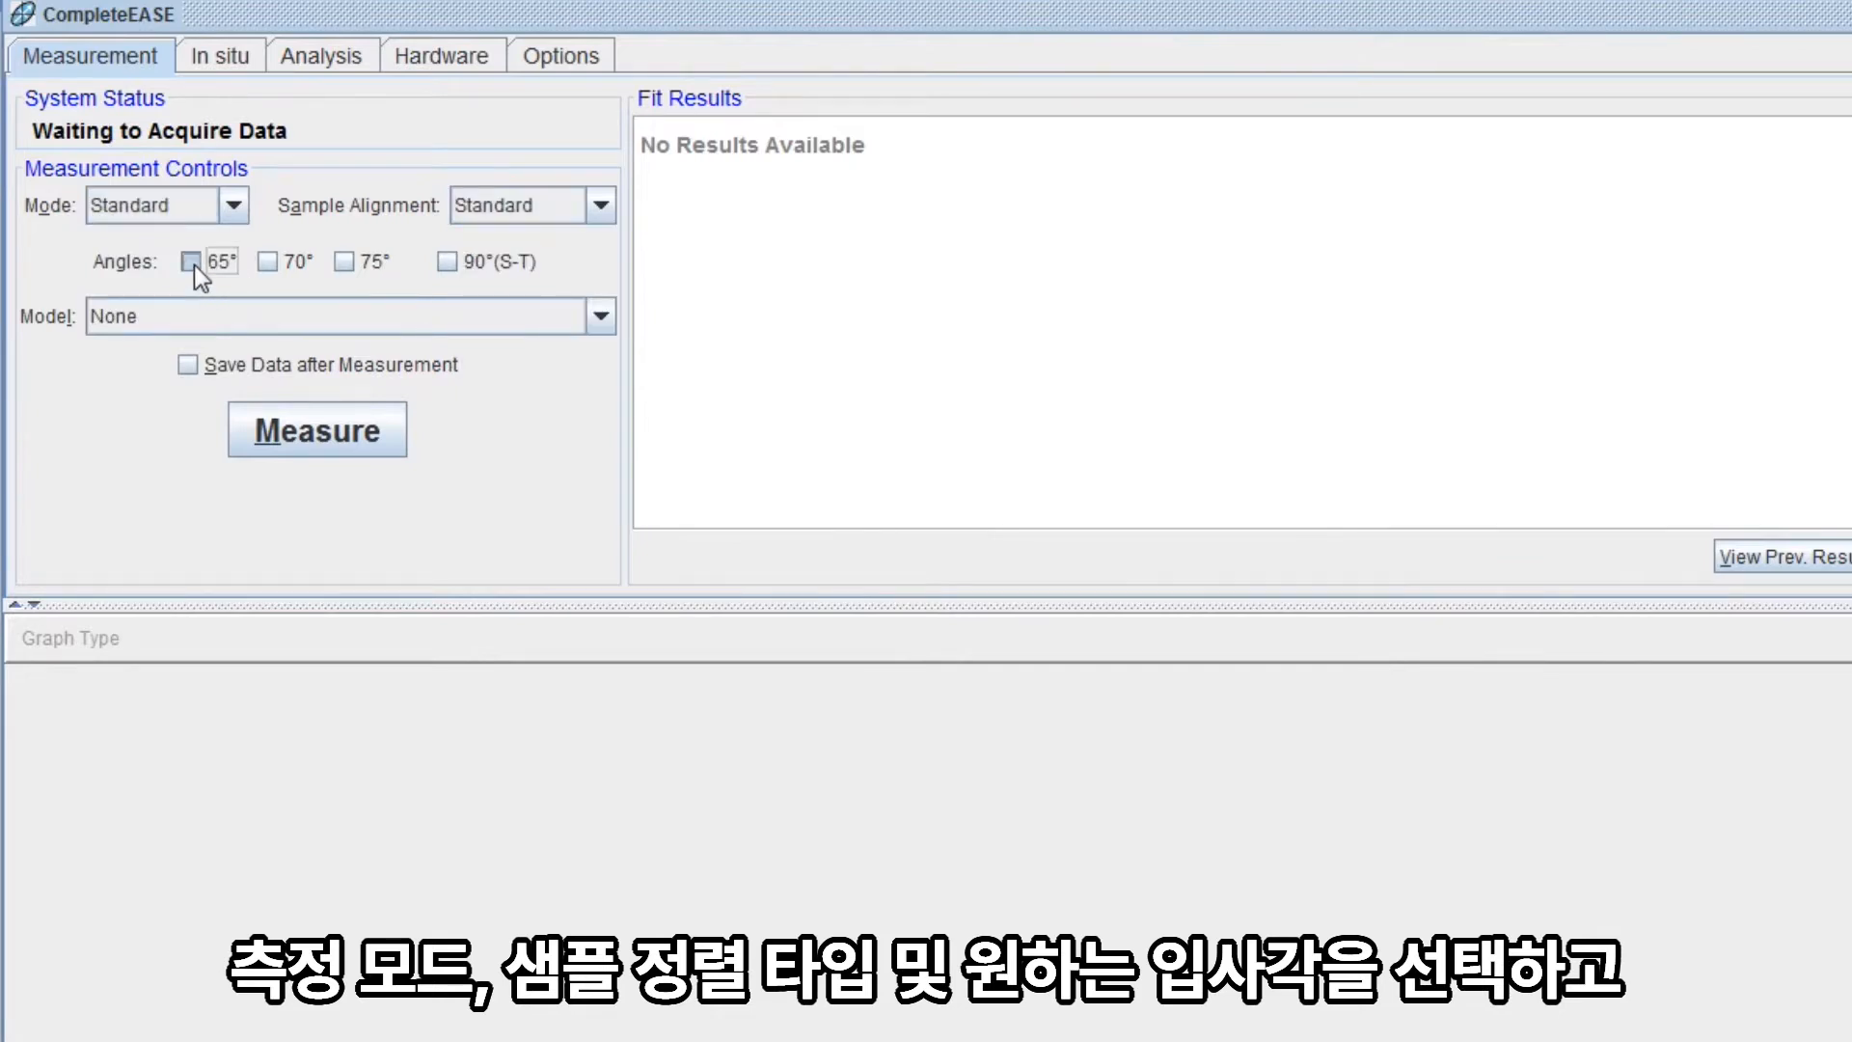
pyautogui.click(343, 260)
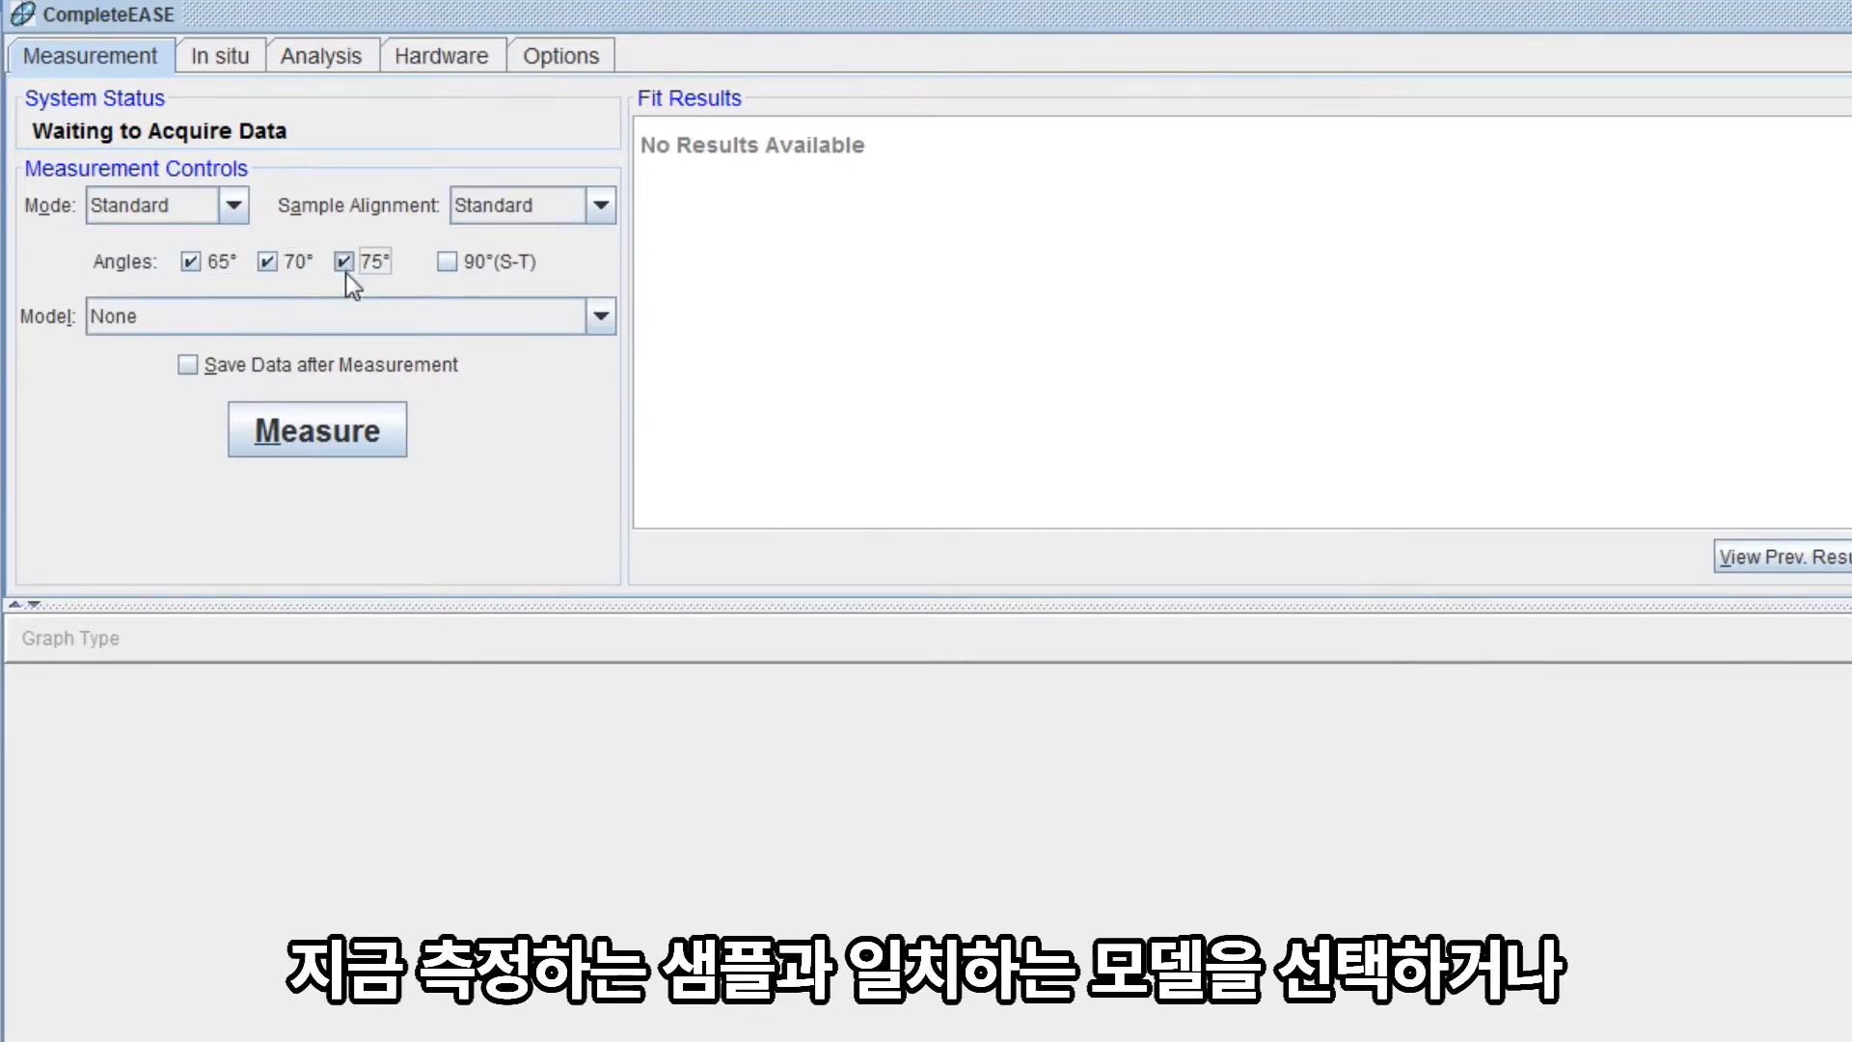
pyautogui.click(600, 315)
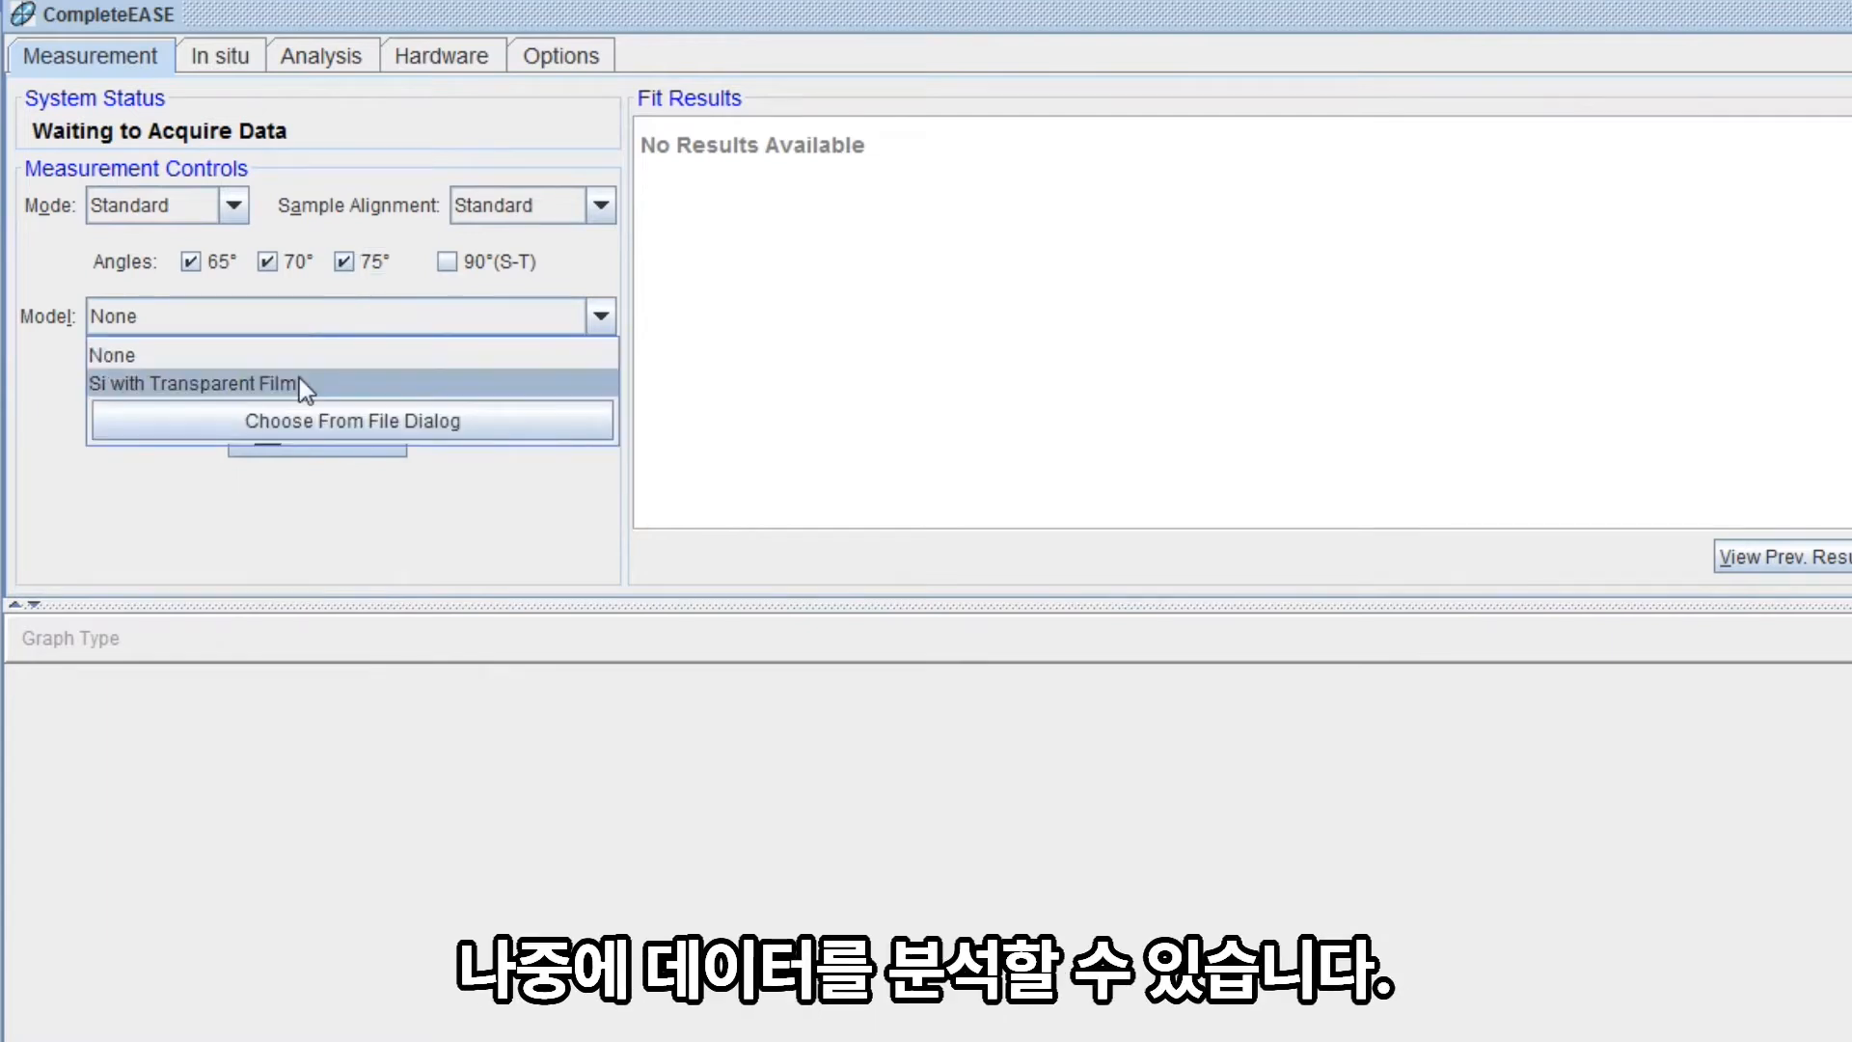
pyautogui.click(193, 382)
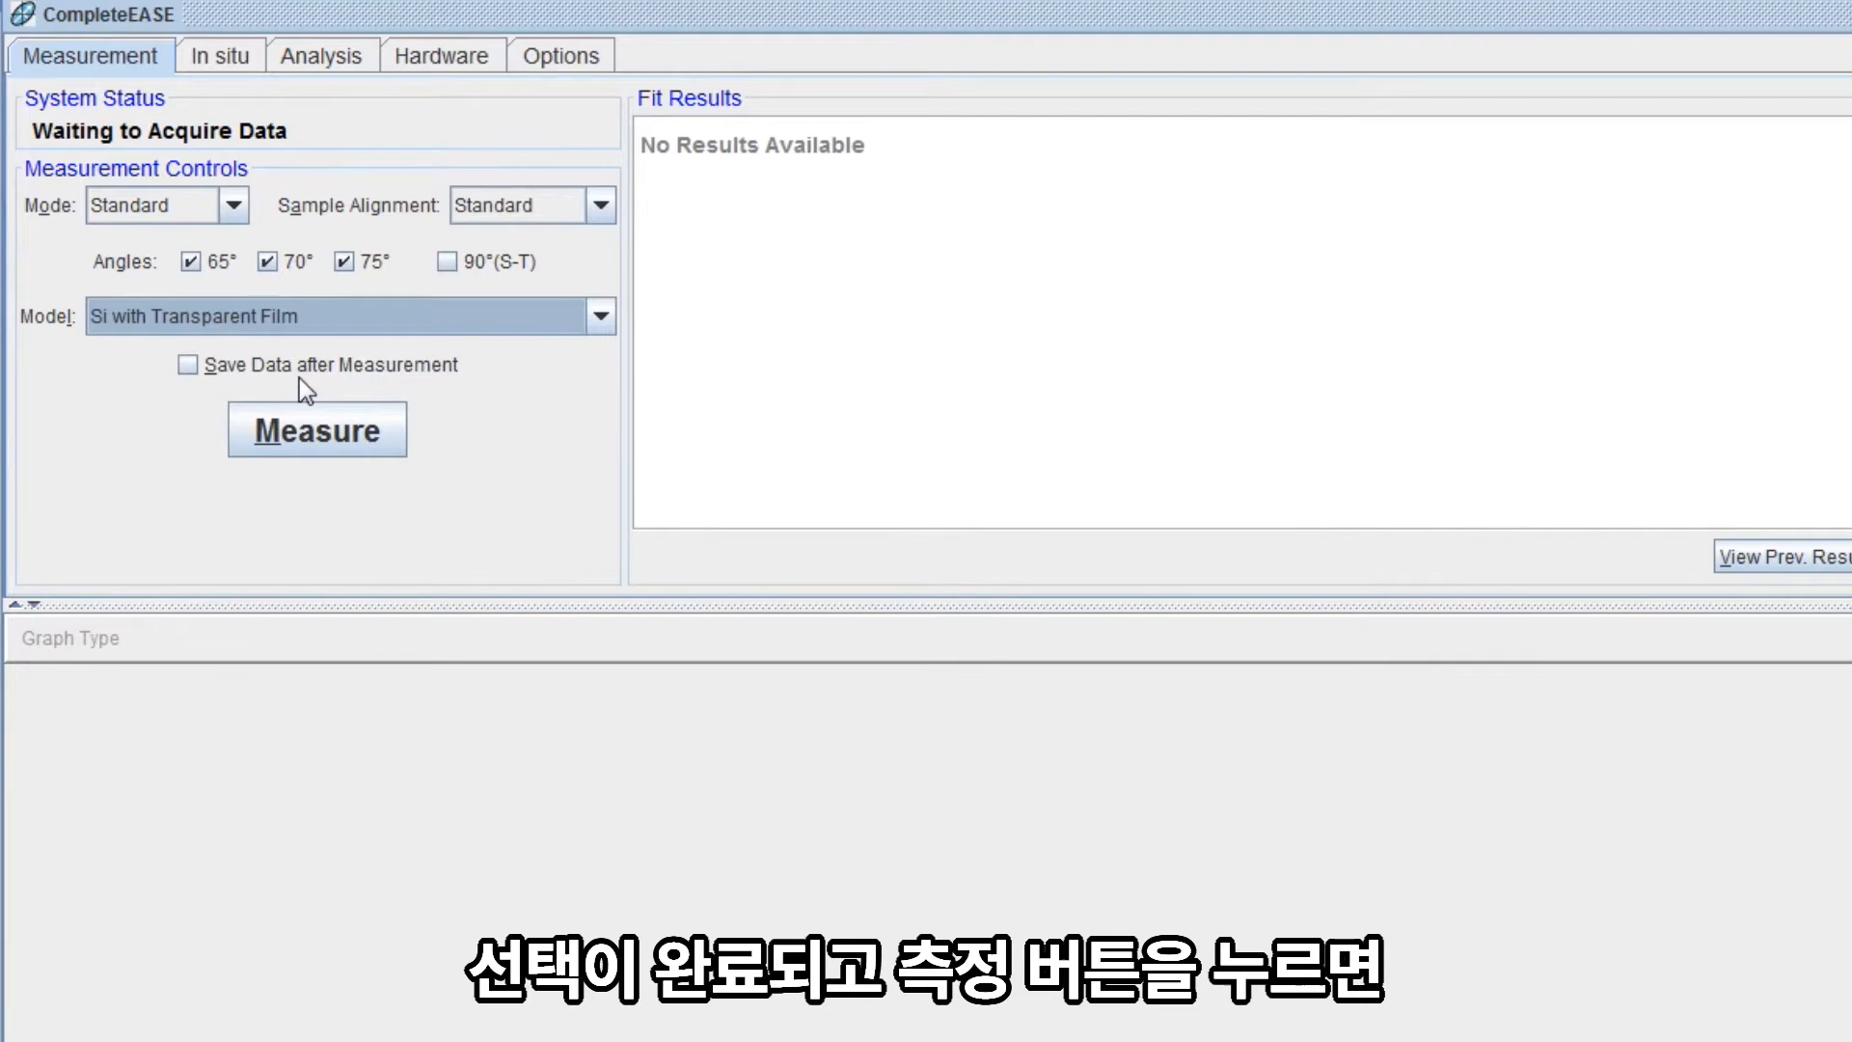
# Measure three-angle VASE Psi/Delta data, fitting to 5193.43 Å thickness and MSE 6.142, then re-measure.
pyautogui.click(315, 428)
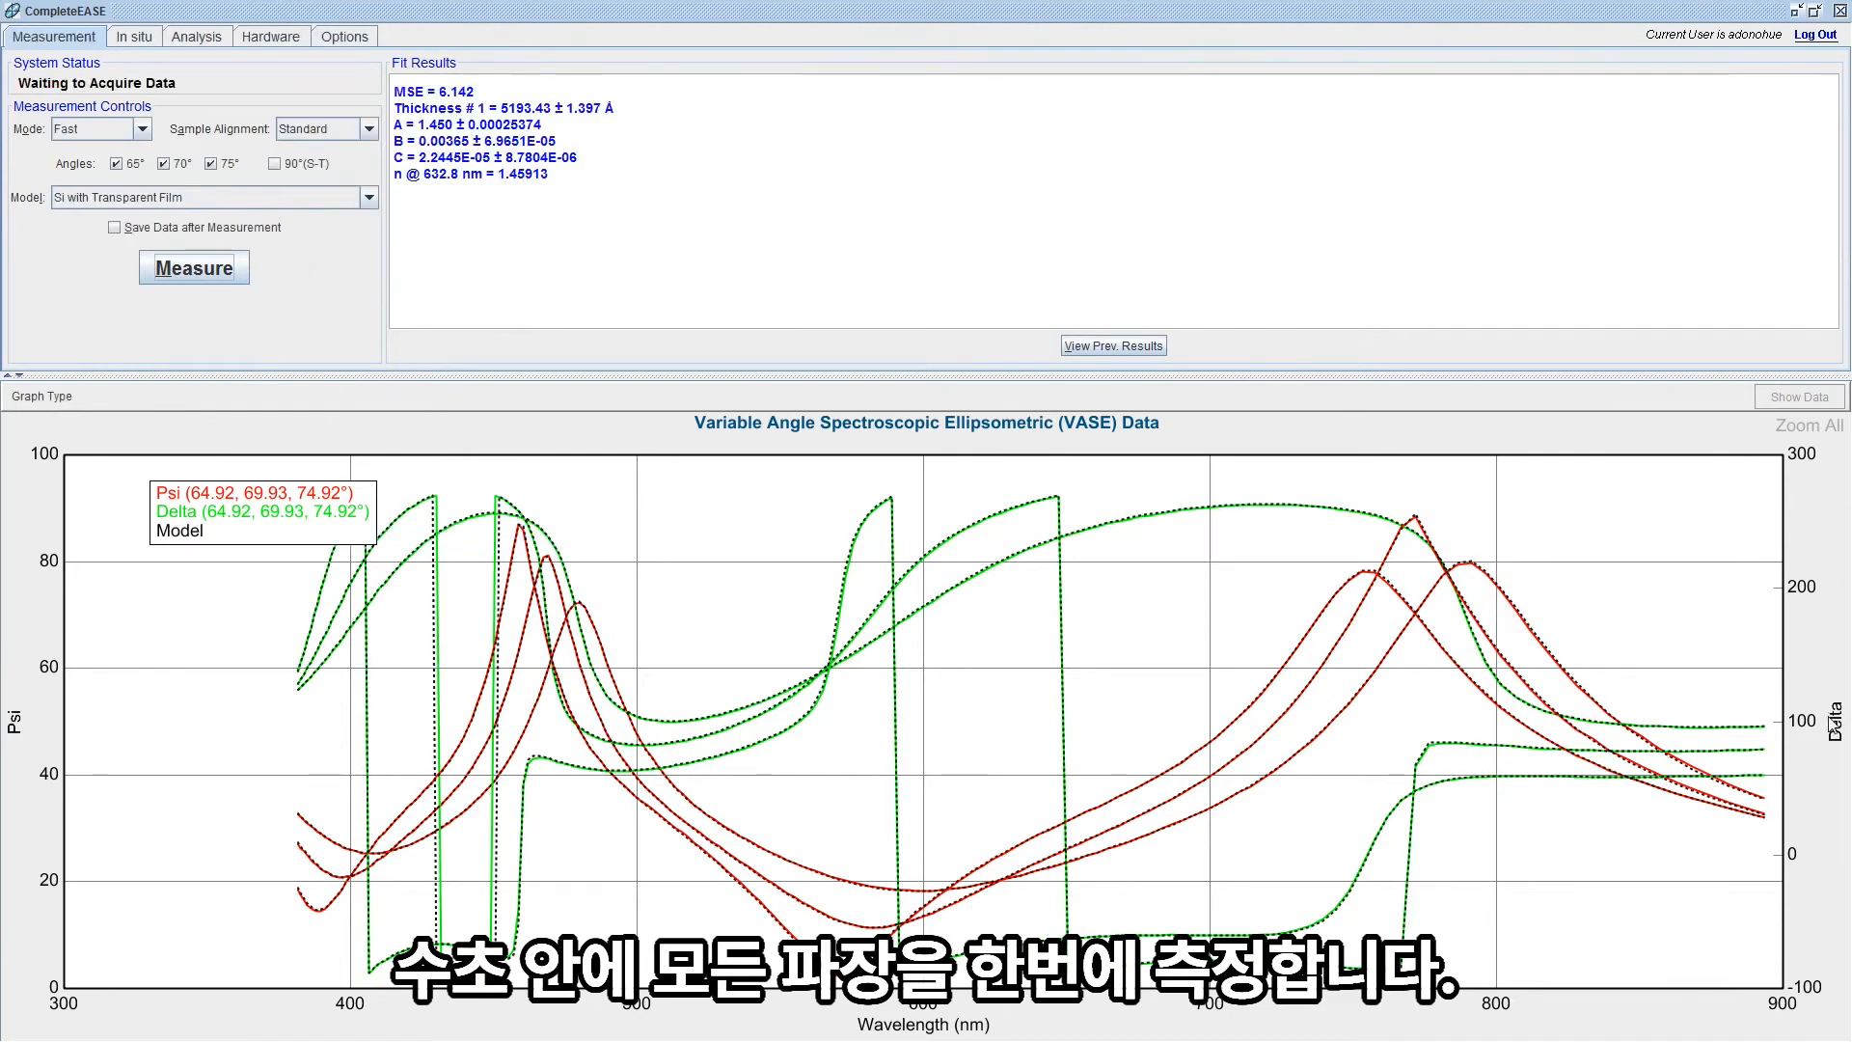
pyautogui.click(193, 266)
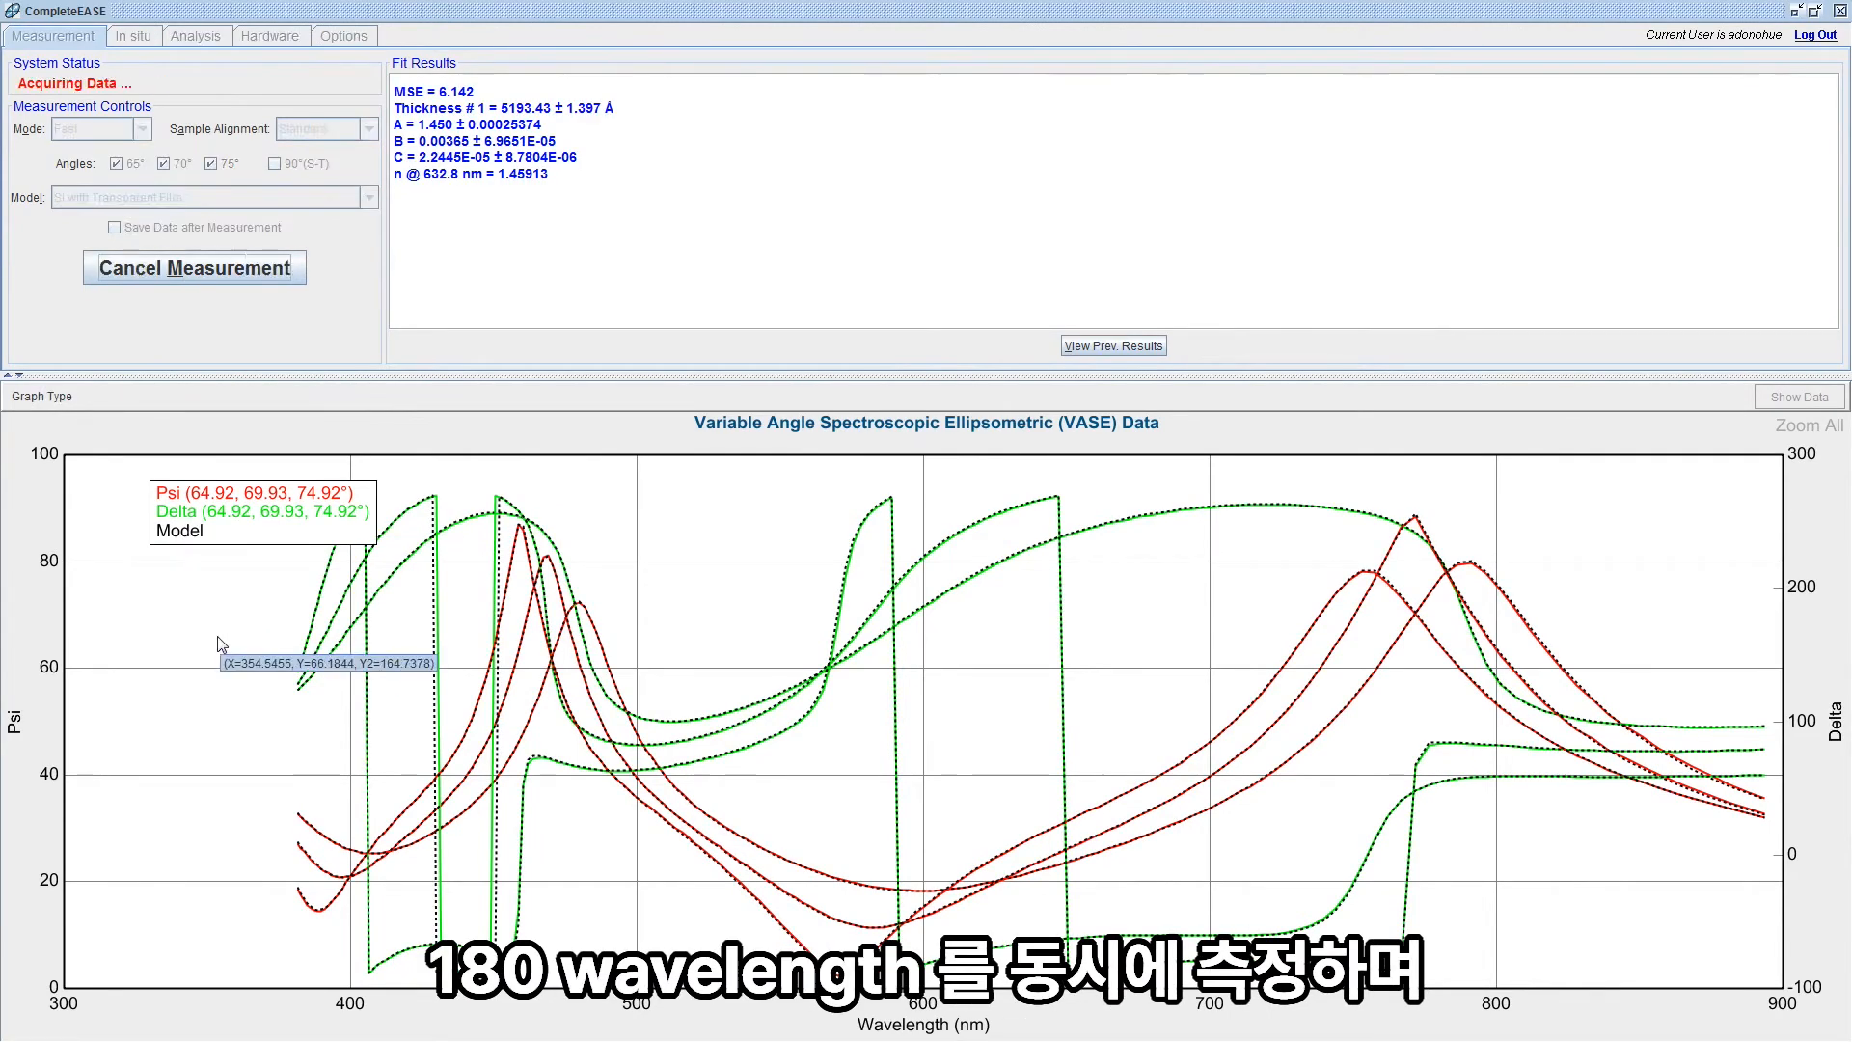